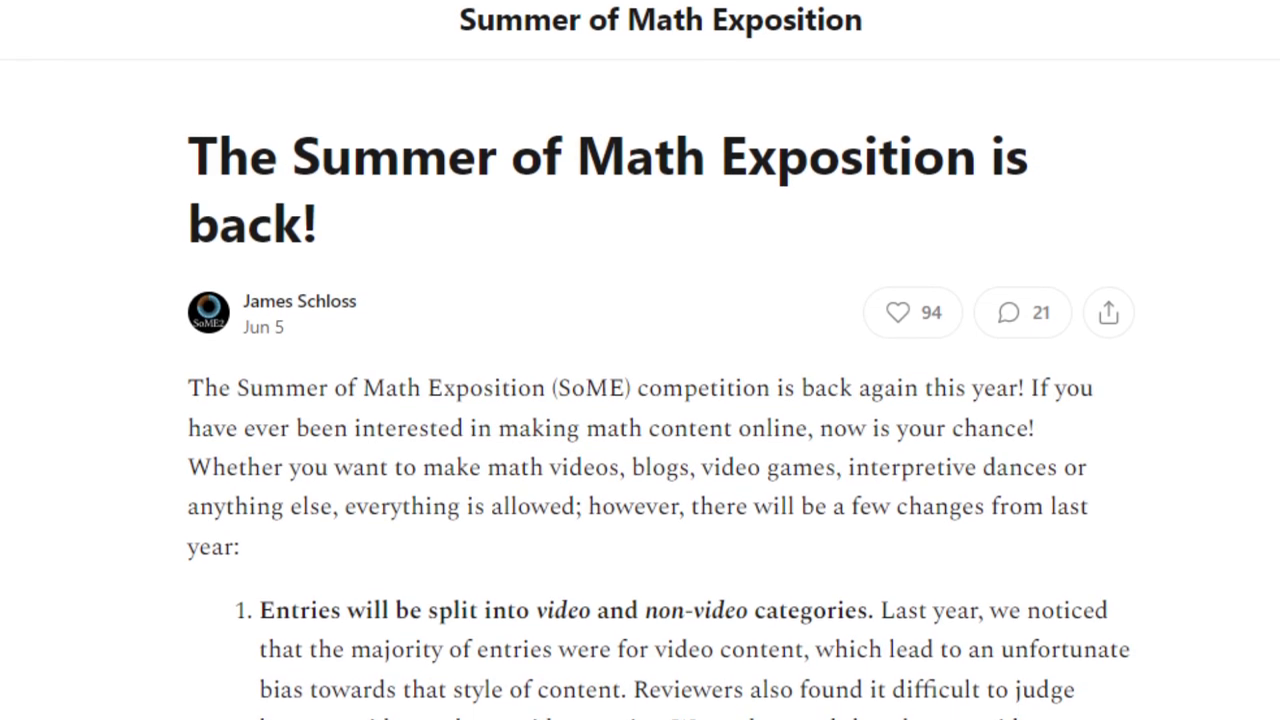
scroll("down", 3)
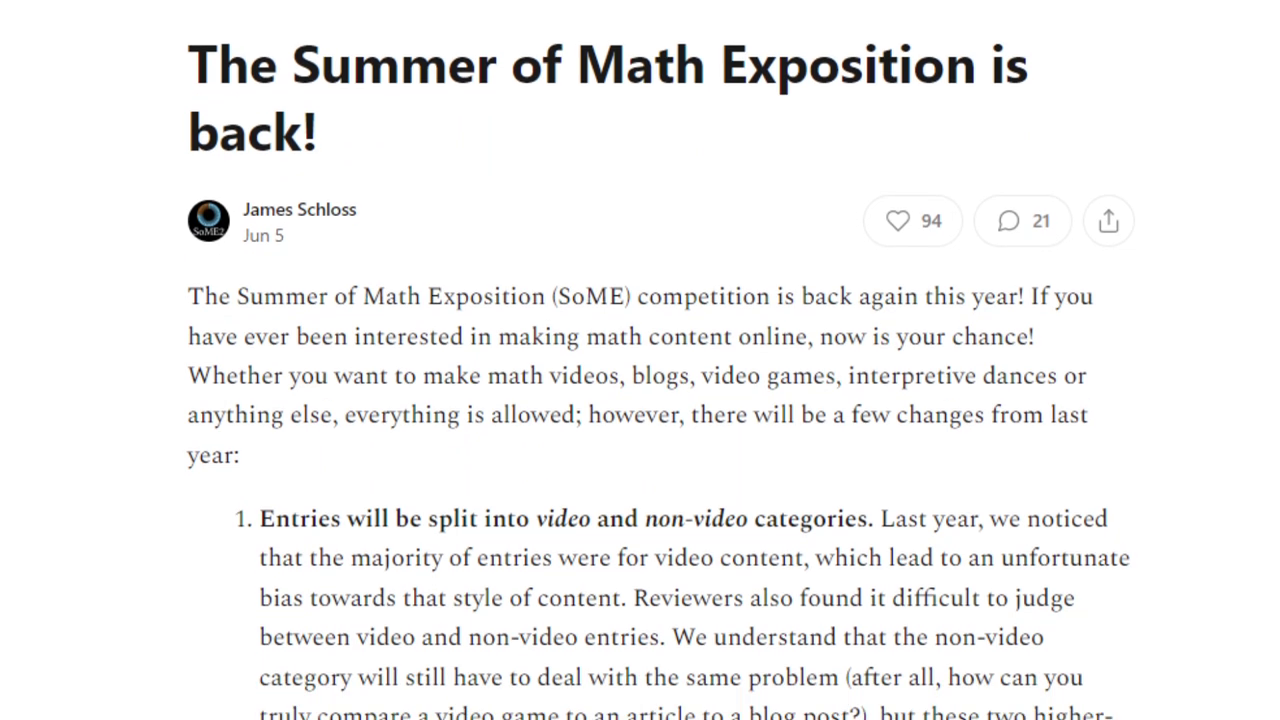
scroll("down", 3)
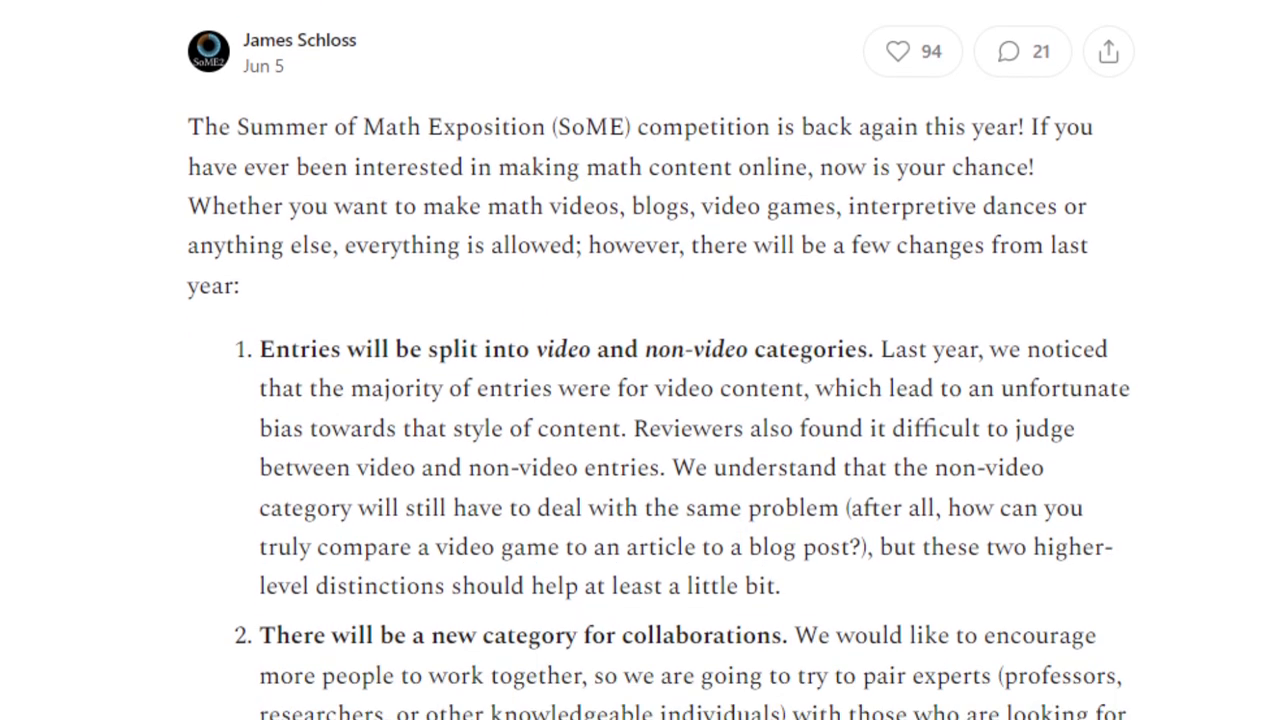
scroll("down", 3)
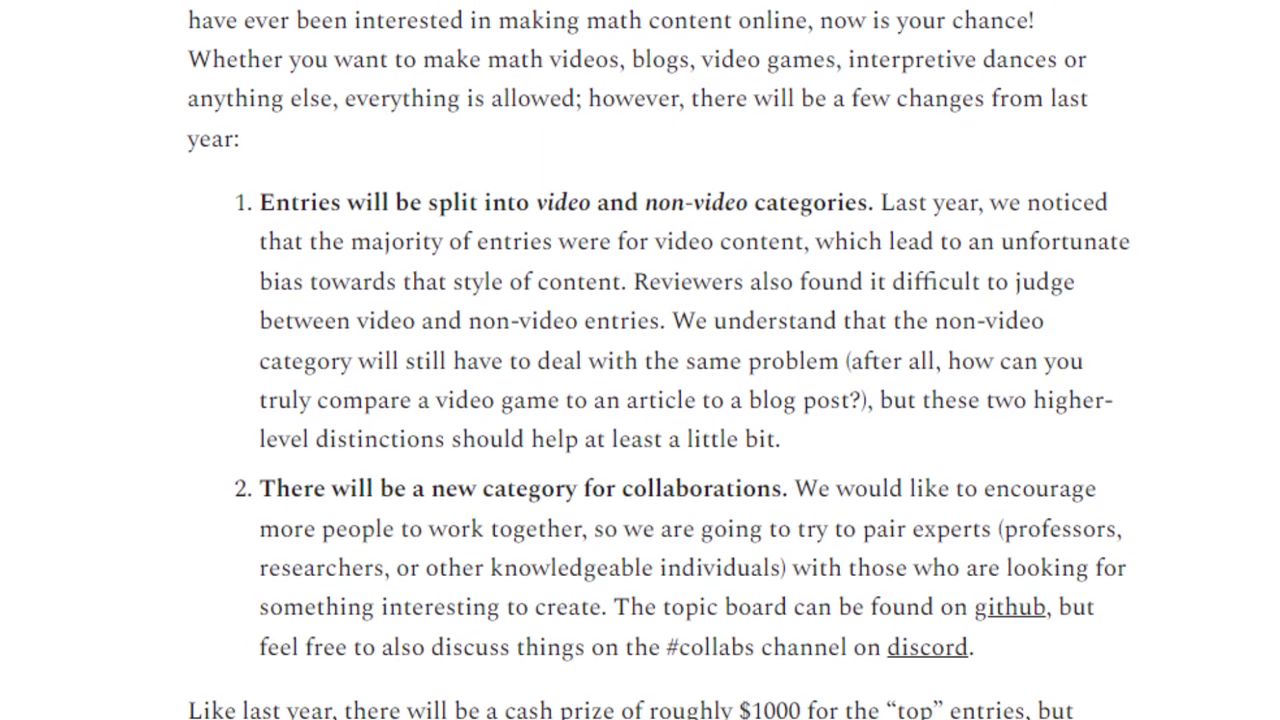
scroll("down", 3)
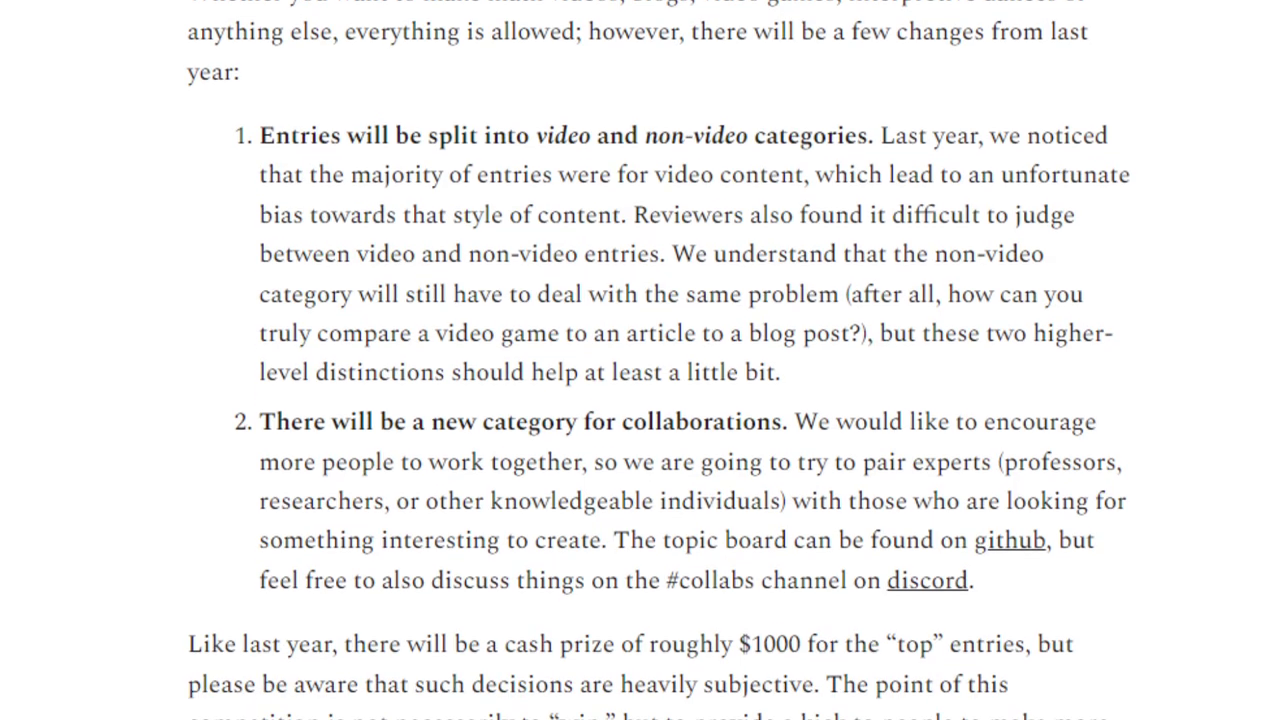